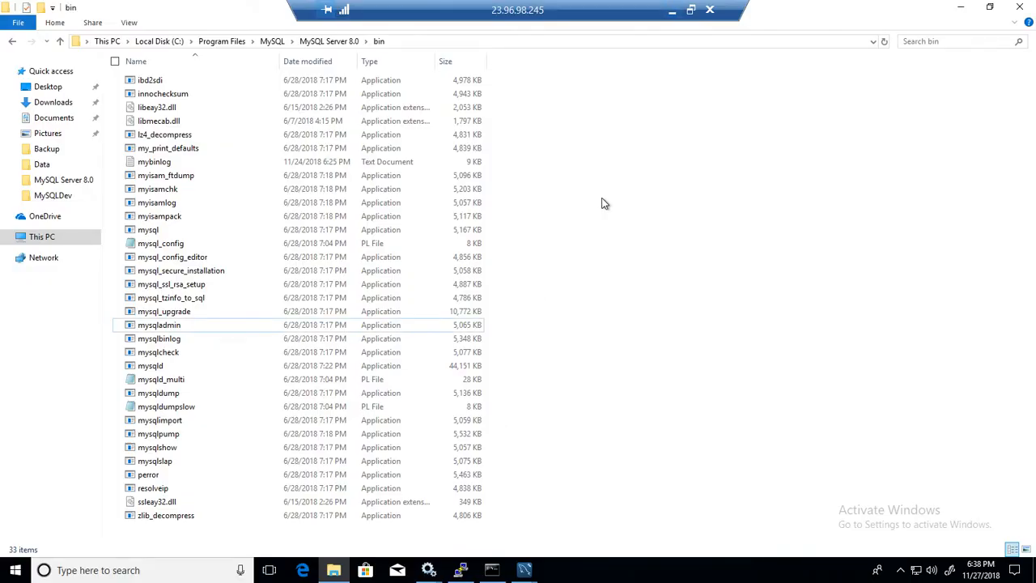
{"action": "mouse_move", "coordinate": [376, 133]}
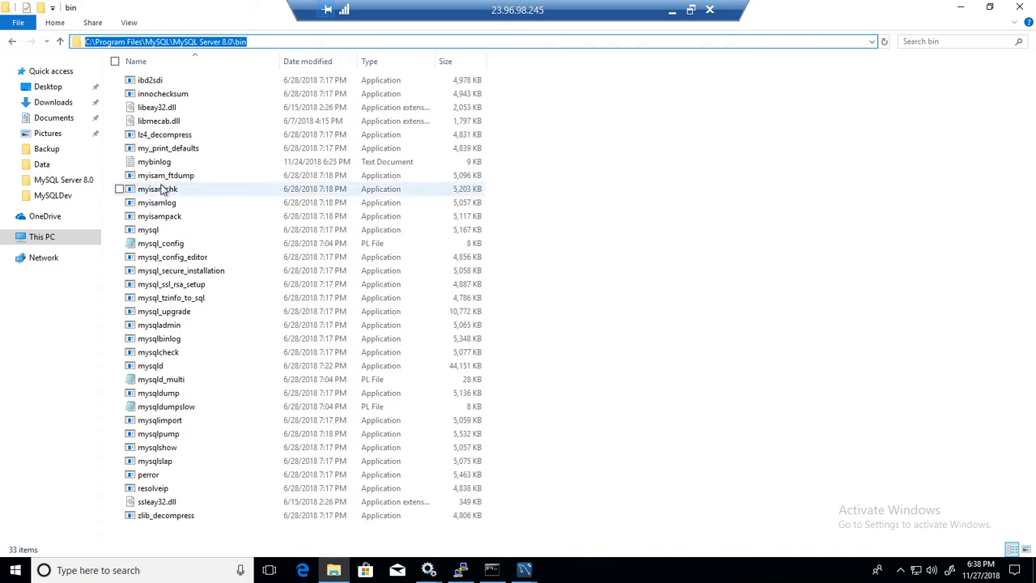
- Change directory to C:\Program Files\MySQL\MySQL Server 8.0\bin
{"action": "left_click", "coordinate": [159, 325]}
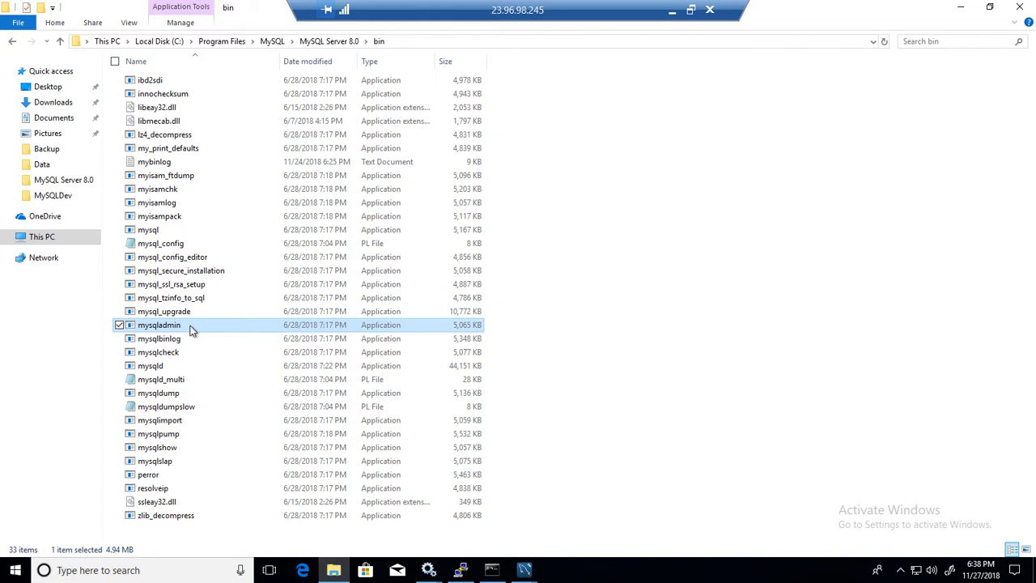
{"action": "left_click", "coordinate": [419, 41]}
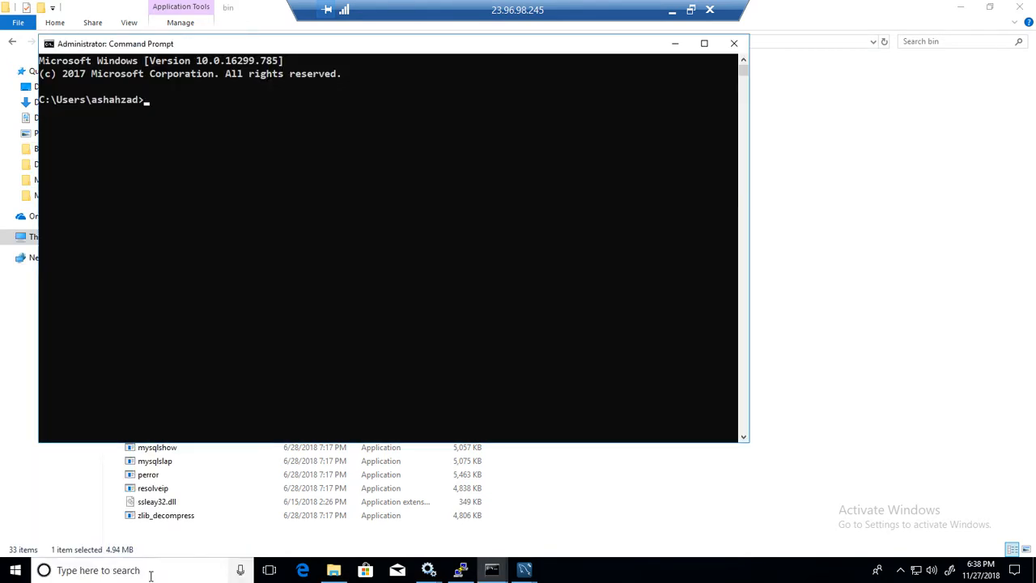
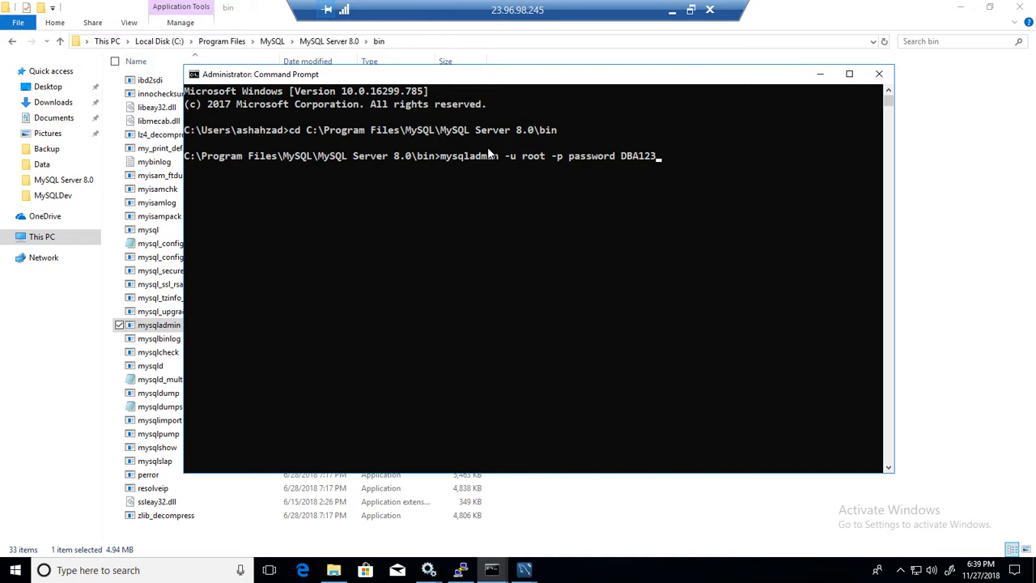
{"action": "key", "text": "enter"}
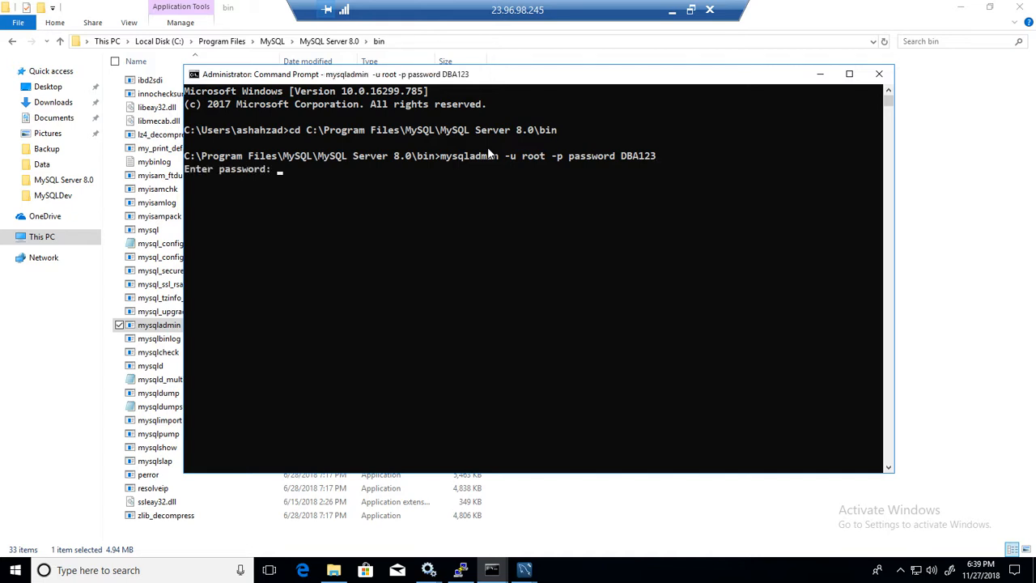
{"action": "double_click", "coordinate": [534, 156]}
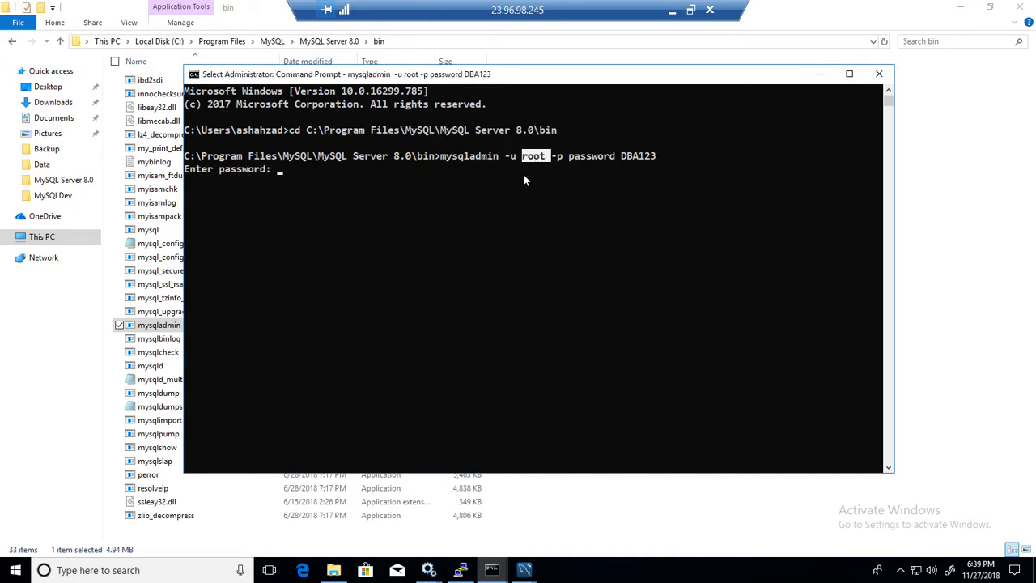
{"action": "mouse_move", "coordinate": [477, 179]}
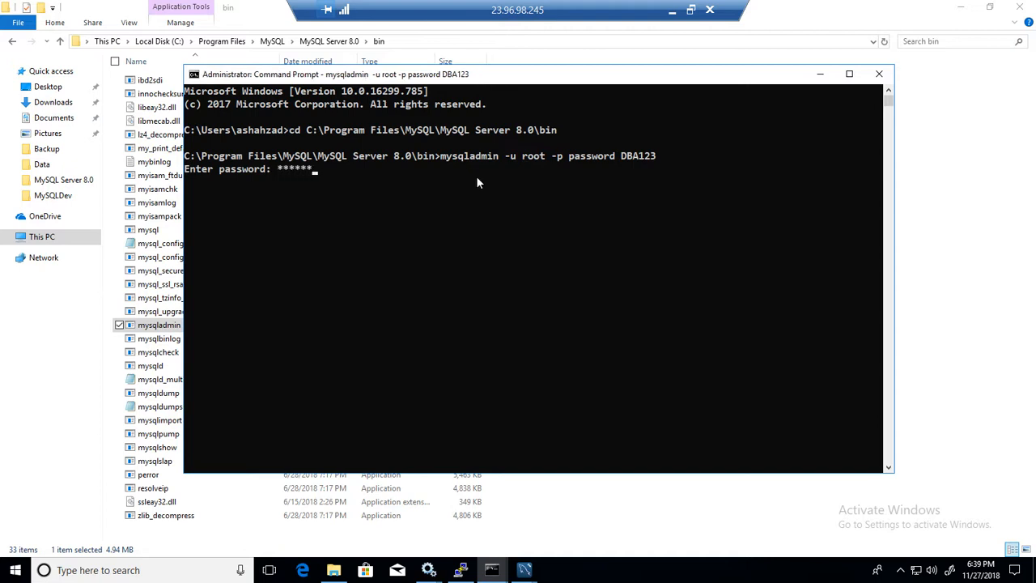
{"action": "key", "text": "backspace"}
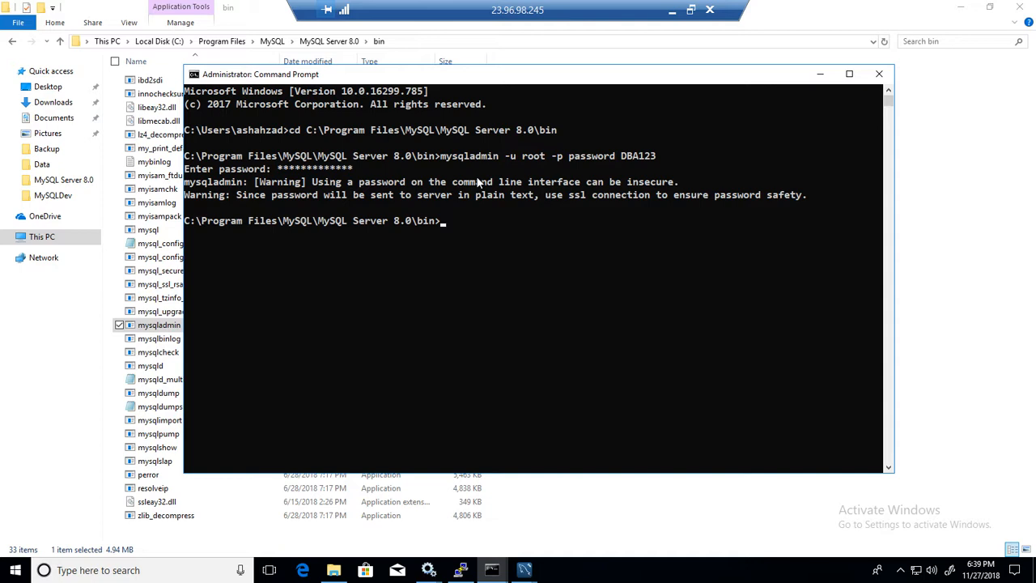
{"action": "double_click", "coordinate": [534, 155]}
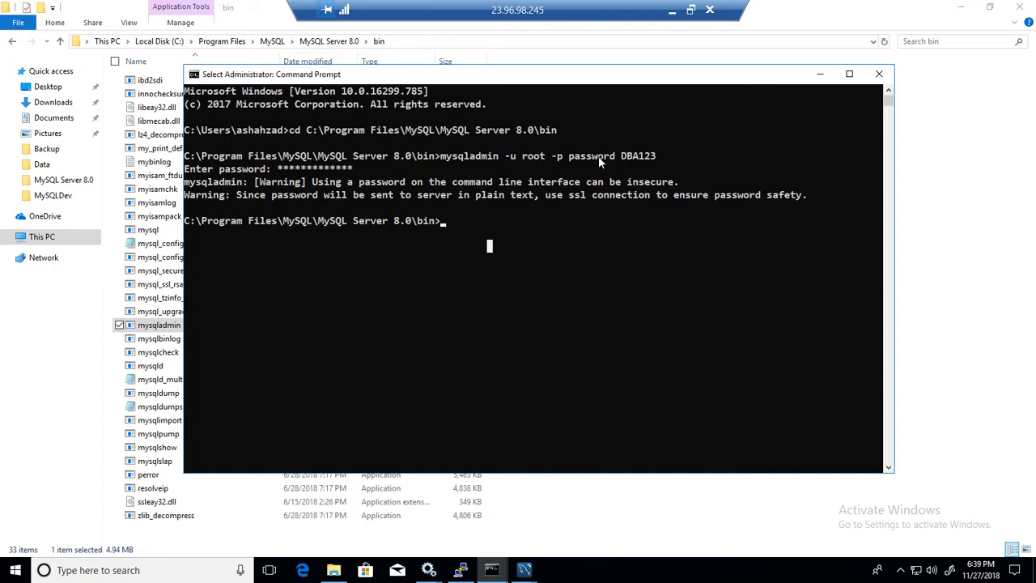
{"action": "double_click", "coordinate": [639, 155]}
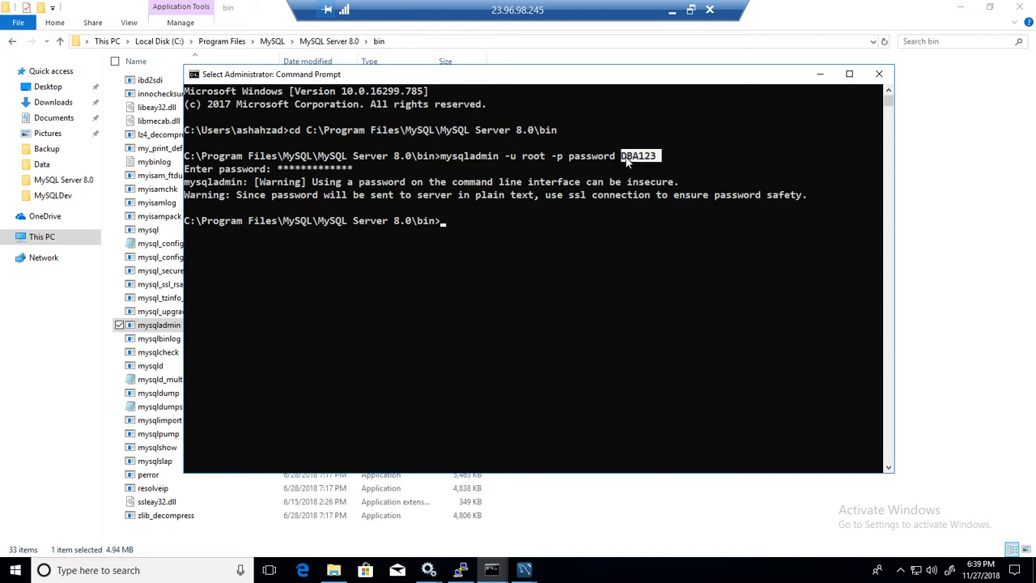
{"action": "type", "text": "ms"}
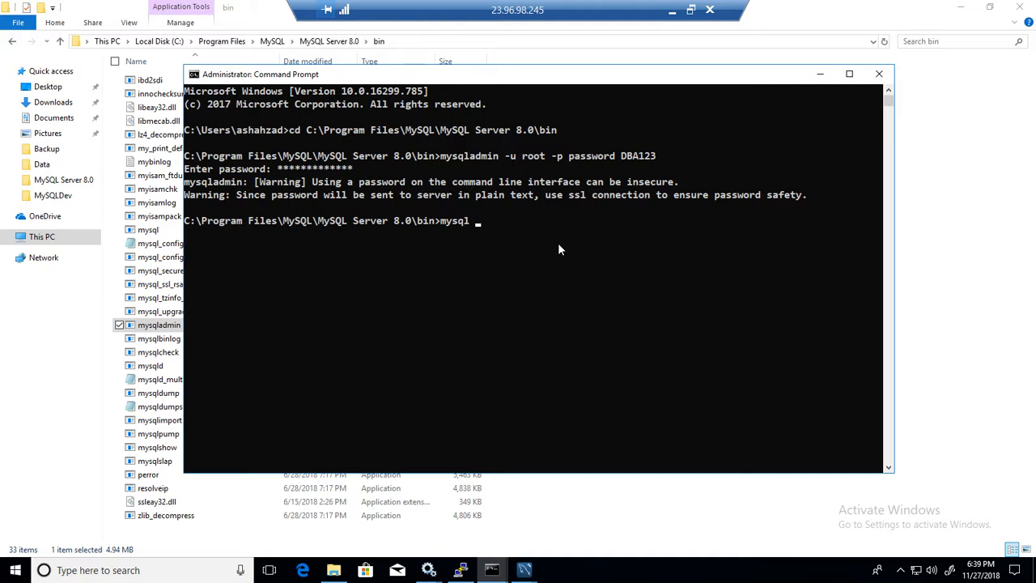
{"action": "type", "text": "-u root -p"}
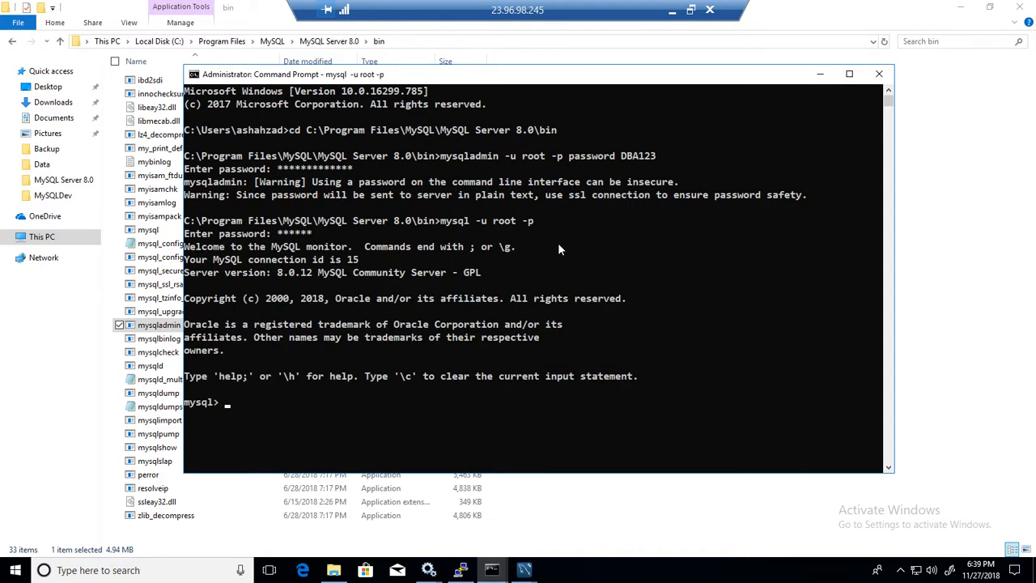
- Run show grants; to list root@localhost's three grant rows
{"action": "type", "text": "show"}
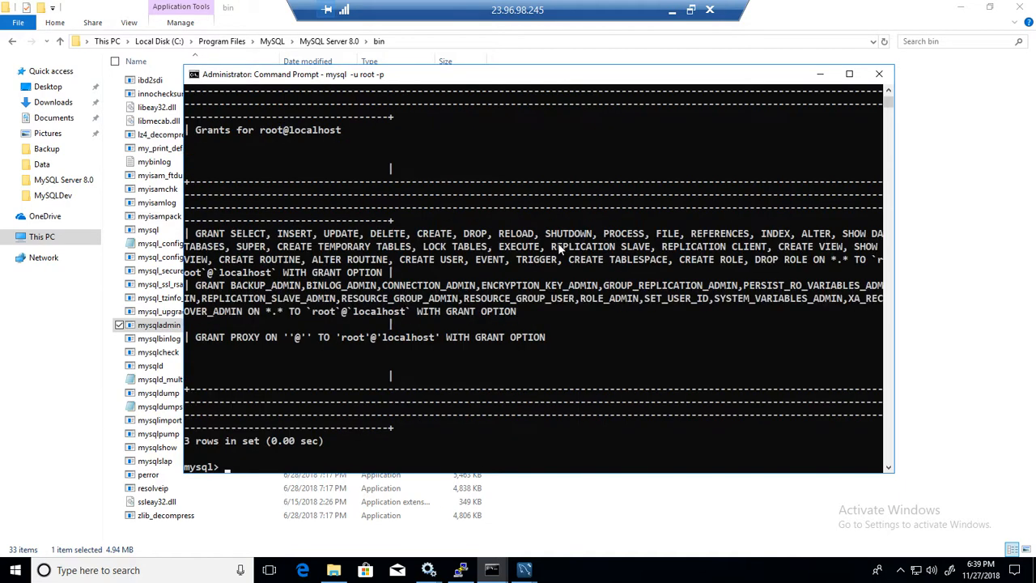
{"action": "mouse_move", "coordinate": [261, 133]}
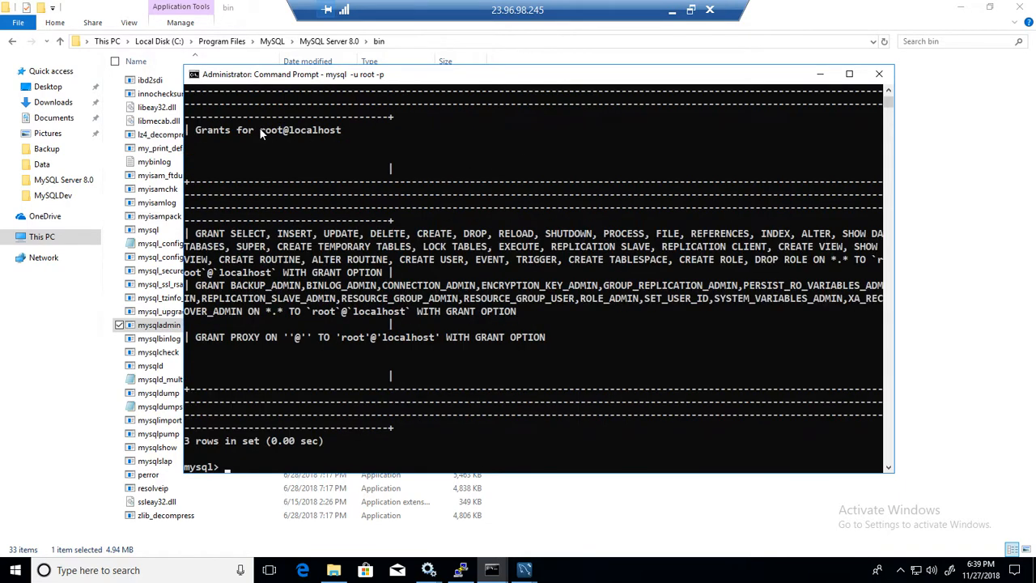